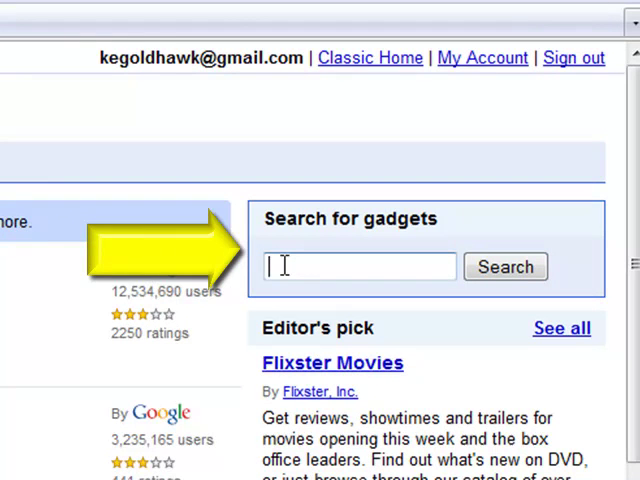
Search the iGoogle gadget directory for "Google Apps".
{"action": "type", "text": "Google Apps"}
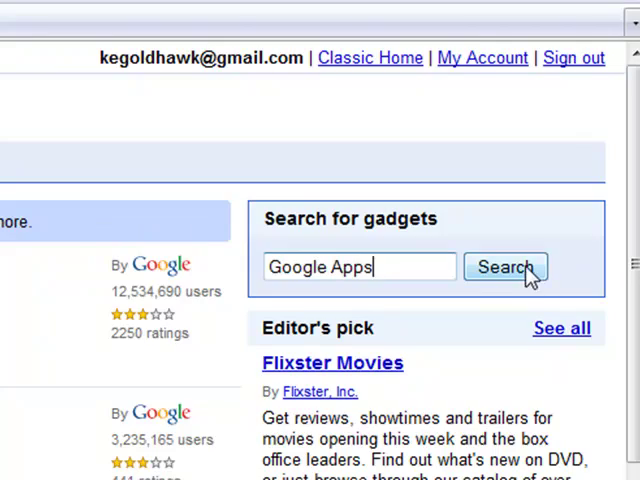
{"action": "left_click", "coordinate": [505, 267]}
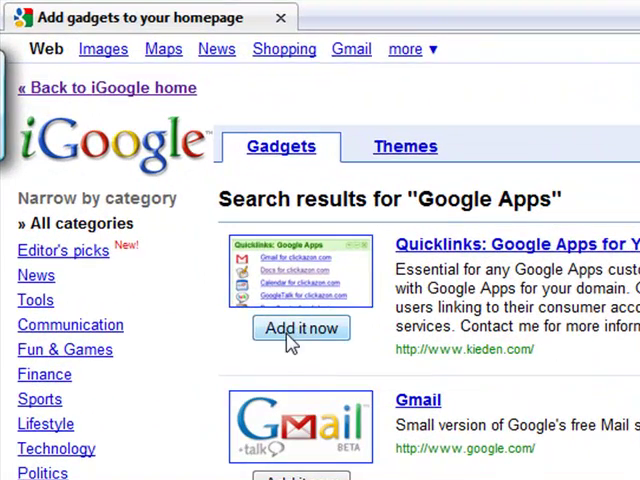
Add the Quicklinks: Google Apps gadget and return to the iGoogle homepage.
{"action": "left_click", "coordinate": [301, 328]}
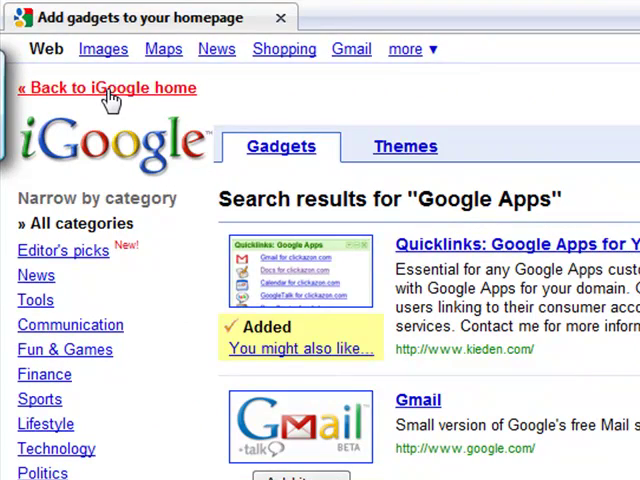
{"action": "left_click", "coordinate": [108, 88]}
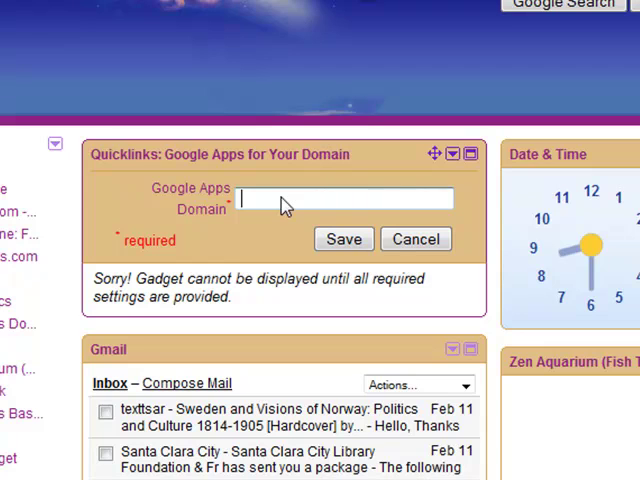
Enter newcanaan.k12.ct.us as the Quicklinks gadget's Google Apps domain.
{"action": "type", "text": "new"}
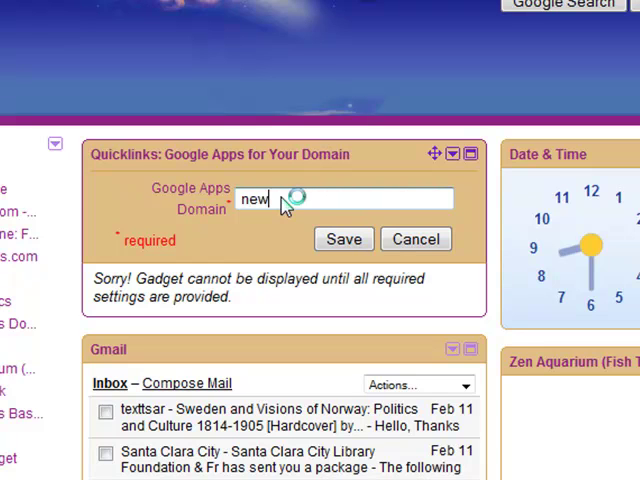
{"action": "type", "text": "canaan."}
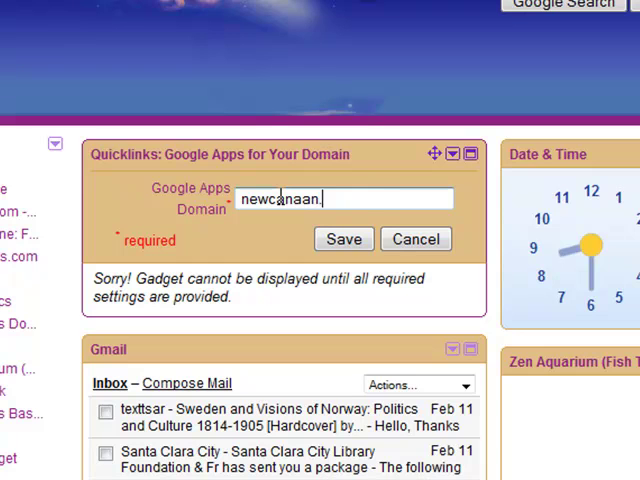
{"action": "type", "text": ".k12.ct."}
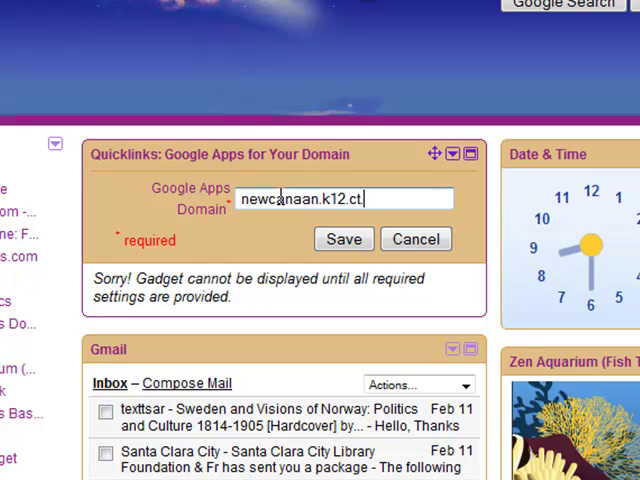
{"action": "type", "text": "us"}
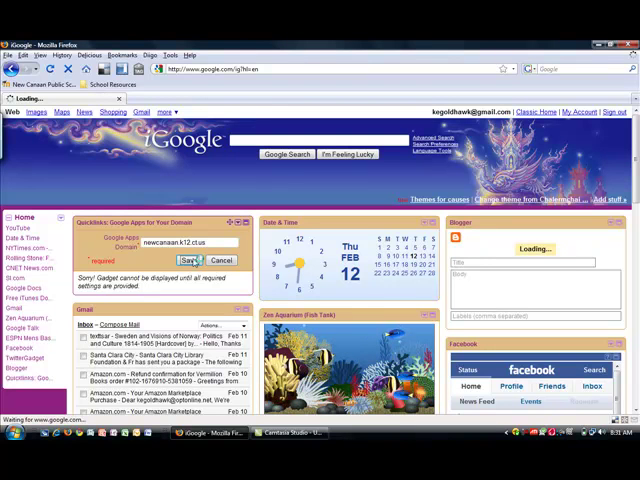
Save the newcanaan.k12.ct.us domain in the Quicklinks gadget settings.
{"action": "left_click", "coordinate": [189, 260]}
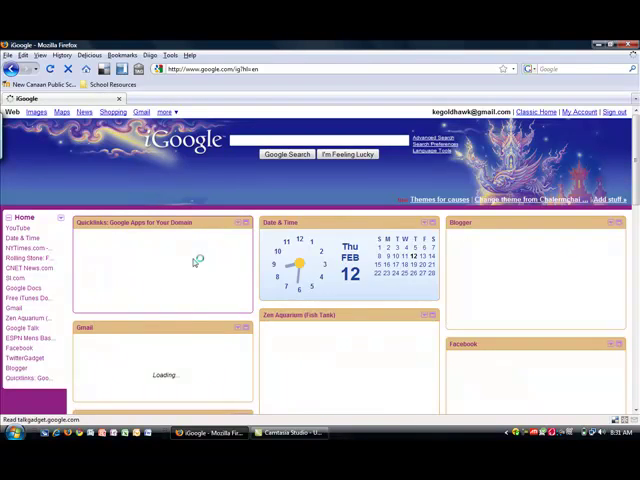